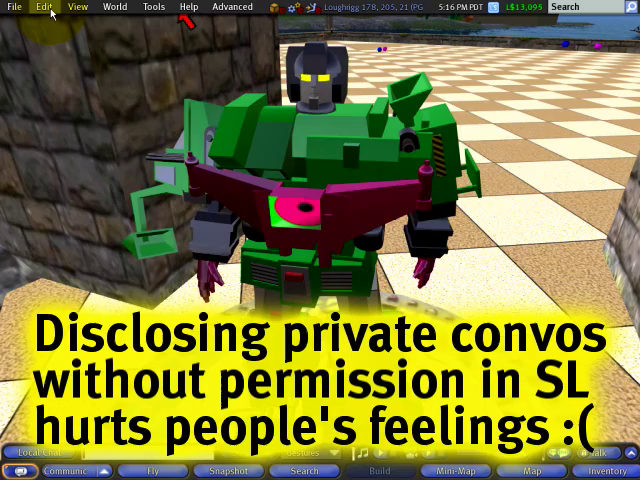
- Open the Edit menu in the top menu bar
left_click(33, 8)
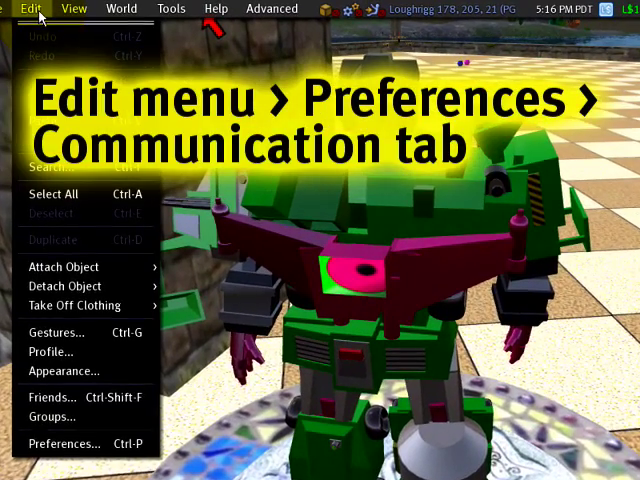
- Open Preferences and view the Communication tab's chat log folder path
left_click(63, 444)
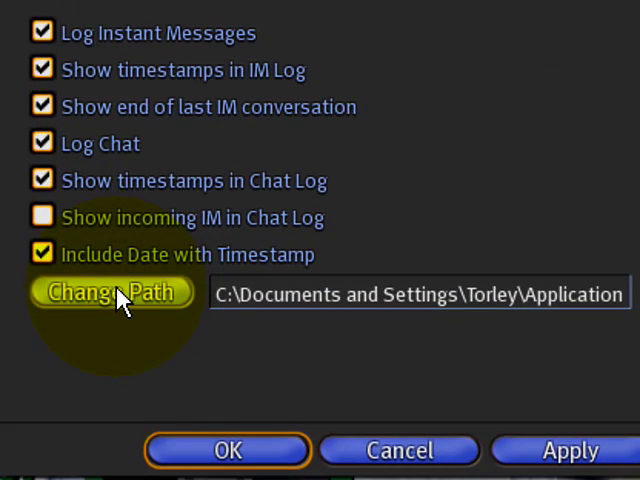
left_click(110, 292)
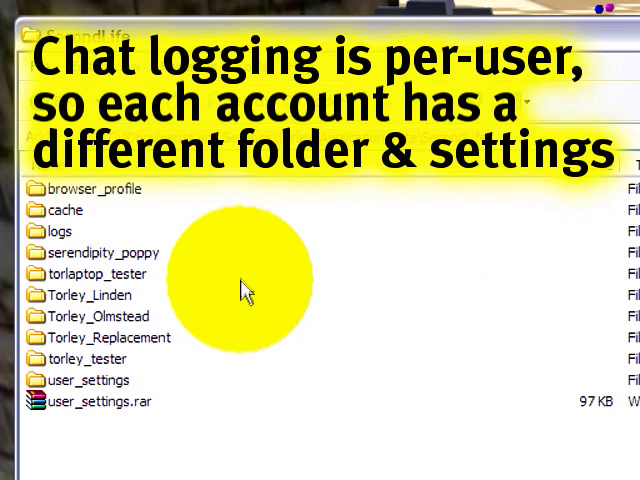
mouse_move(120, 300)
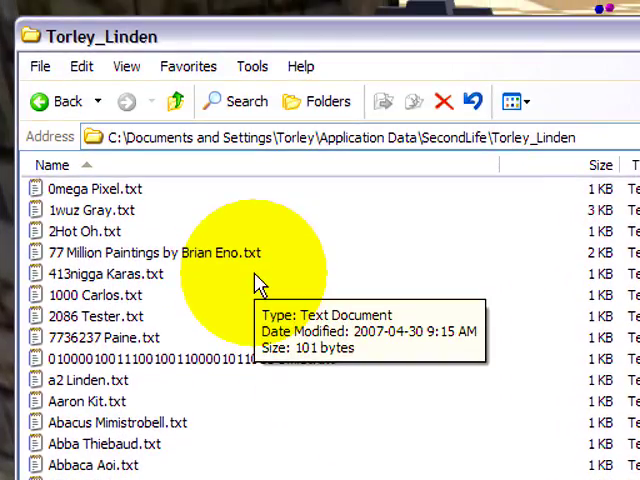
mouse_move(350, 252)
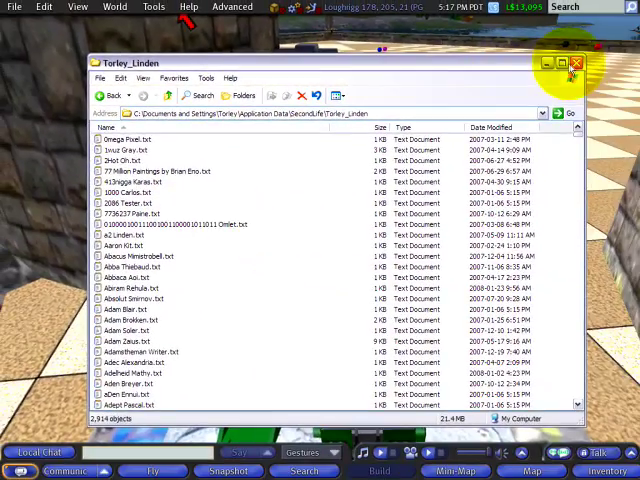
- Close the log folder window and uncheck Log Instant Messages in Communication preferences
left_click(43, 7)
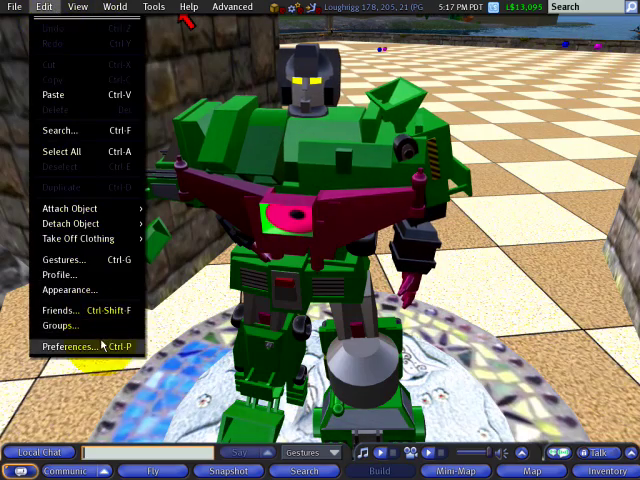
left_click(71, 346)
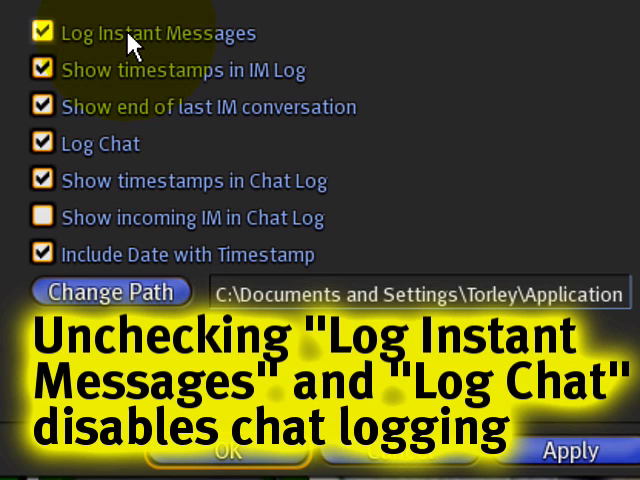
left_click(42, 33)
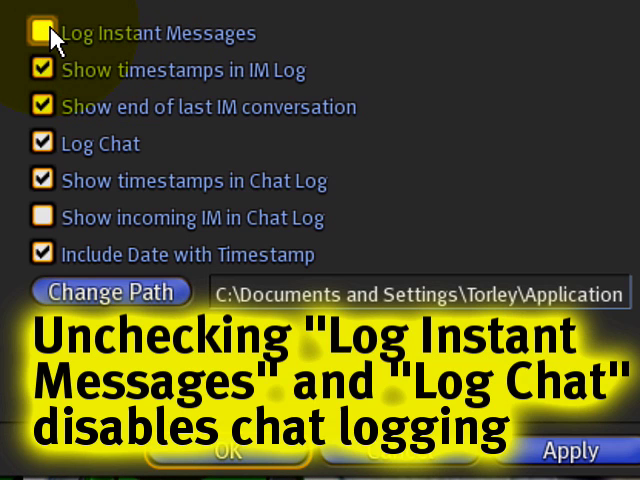